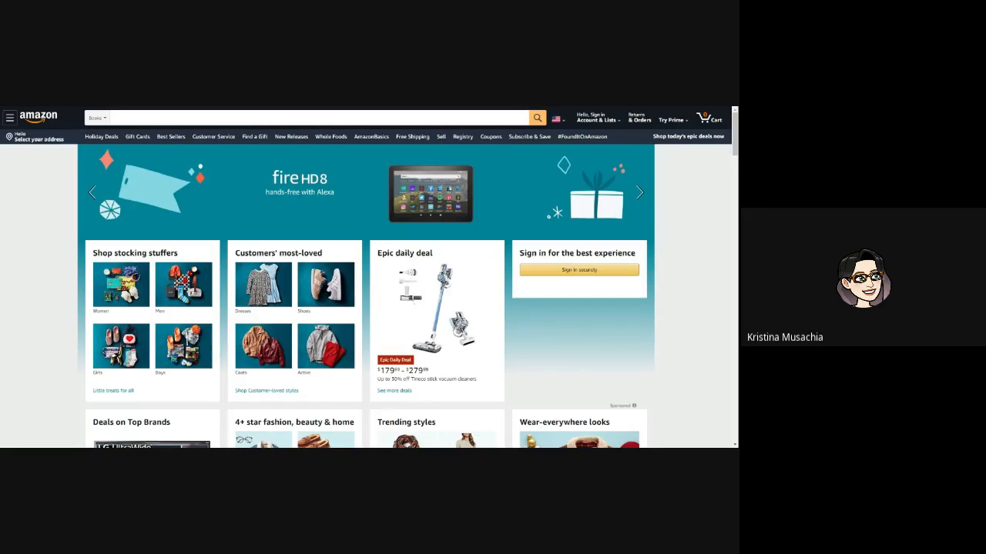
# Step: Search Amazon Books for 'fangirl rainbow rowell manga' using the suggested query
pyautogui.click(316, 117)
pyautogui.write('fangirl rainbow rowell')
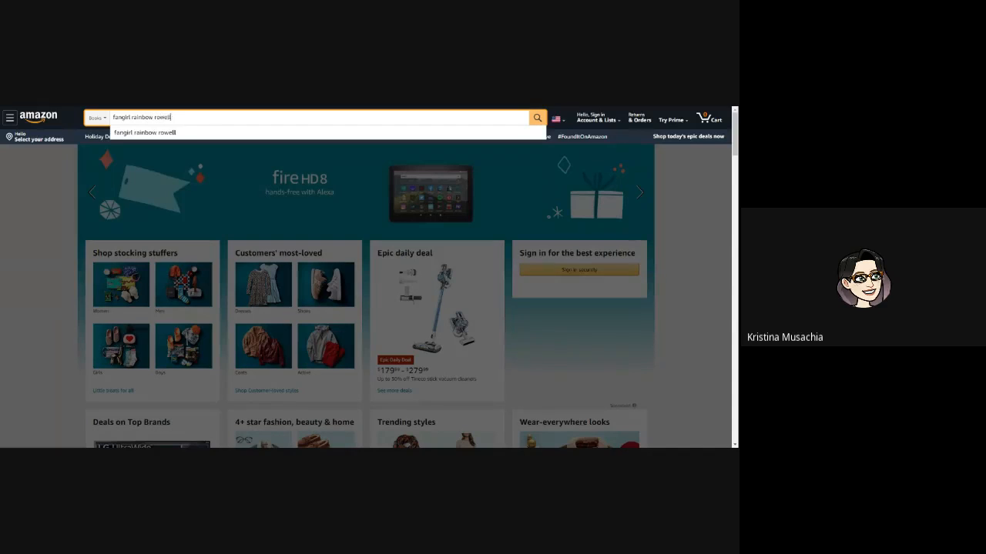
pyautogui.write('m')
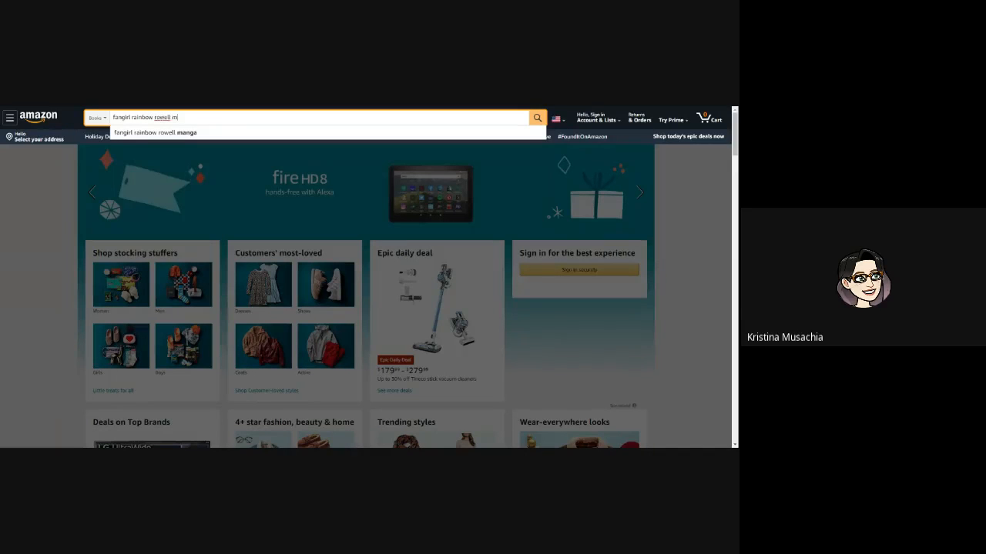
pyautogui.click(154, 133)
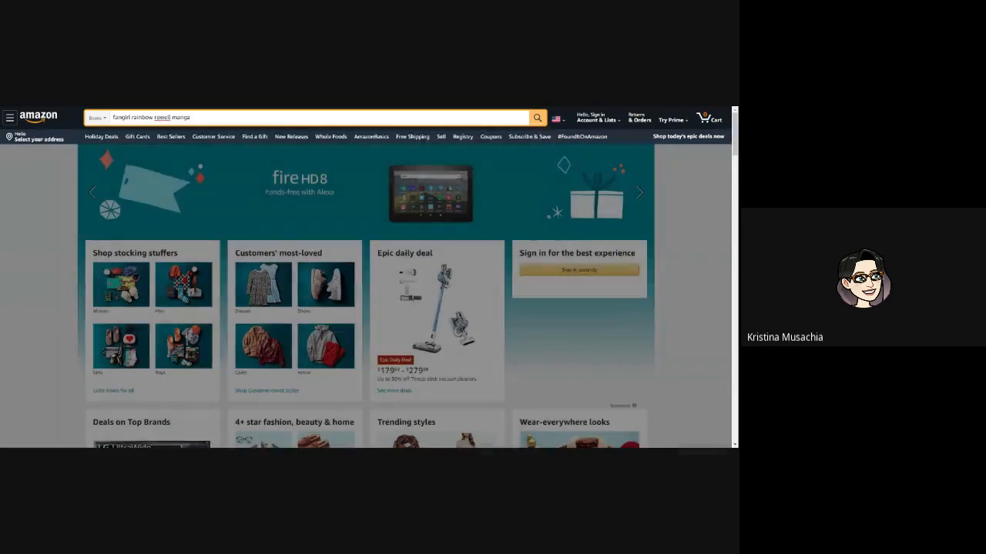
pyautogui.click(537, 117)
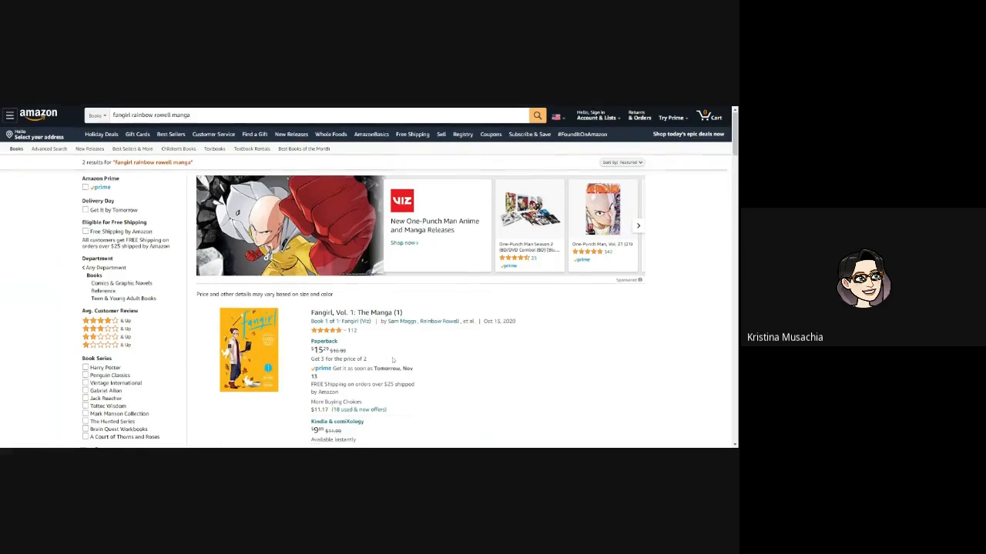
# Step: Scroll the results and open the 'Fangirl, Vol. 1: The Manga' listing
pyautogui.scroll(-3)
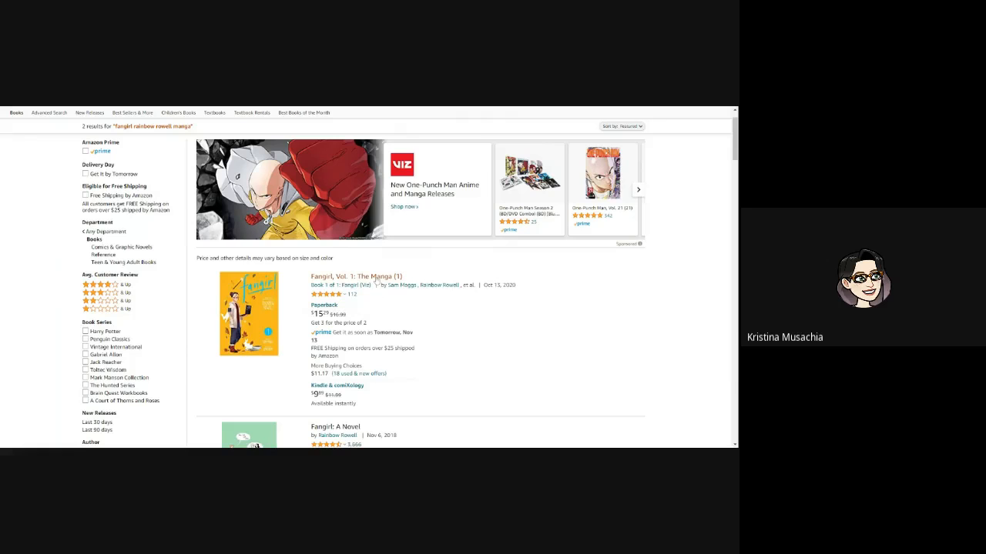
pyautogui.click(356, 275)
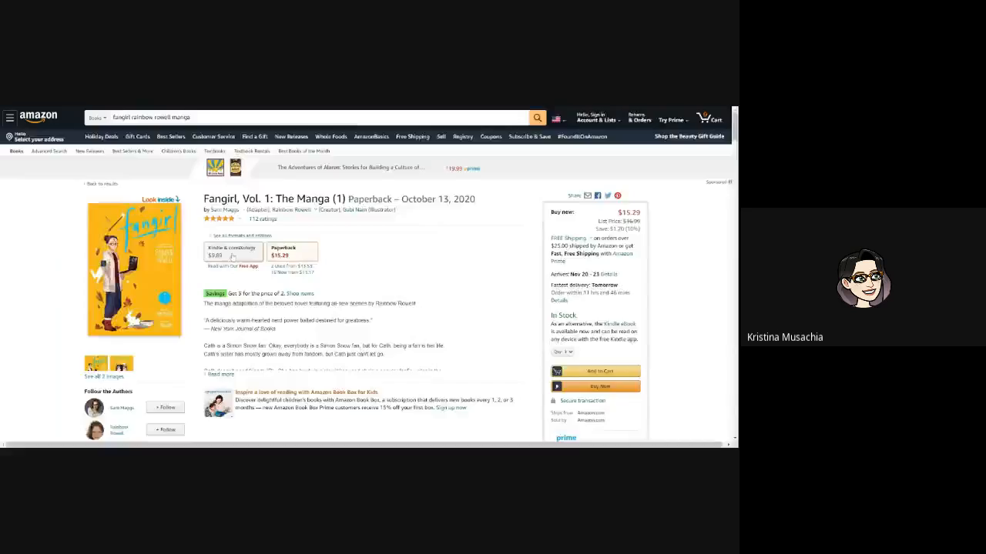
# Step: Select the Kindle & comiXology format to show the $9.89 ebook edition
pyautogui.click(233, 253)
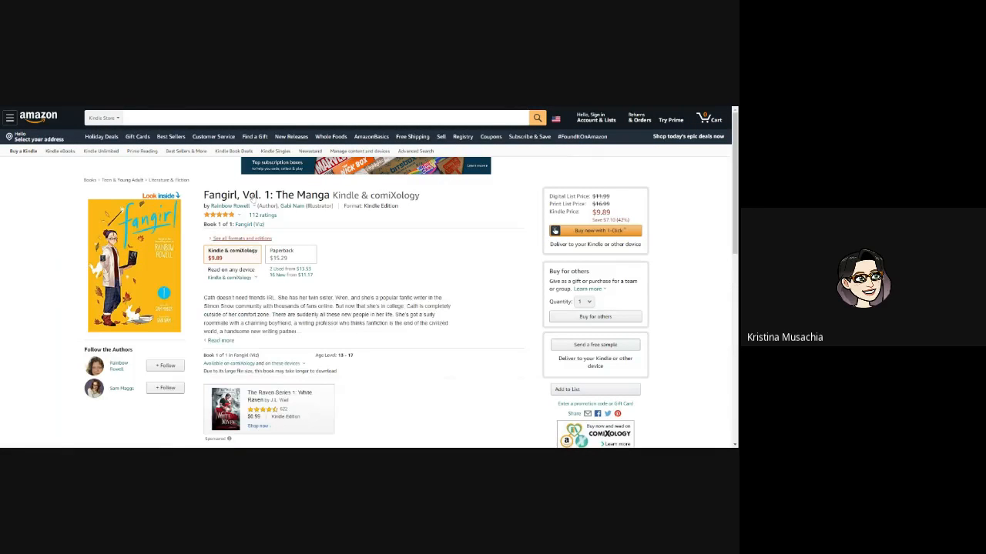
pyautogui.moveTo(403, 253)
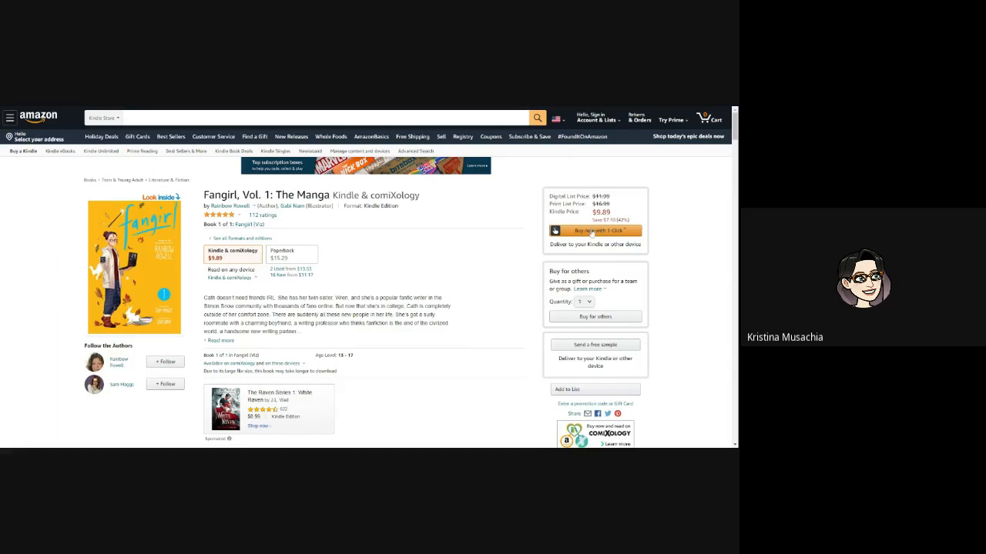
pyautogui.moveTo(599, 119)
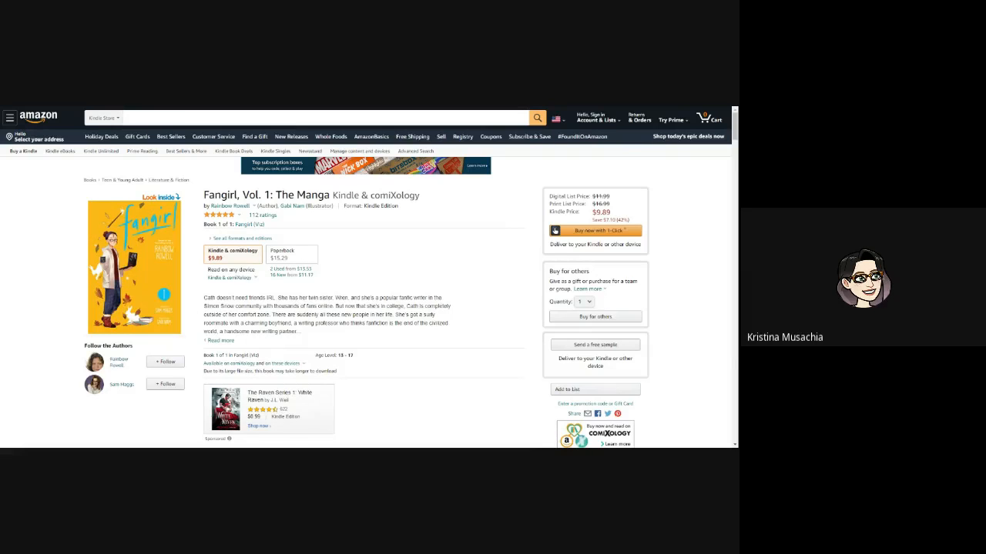
pyautogui.moveTo(419, 289)
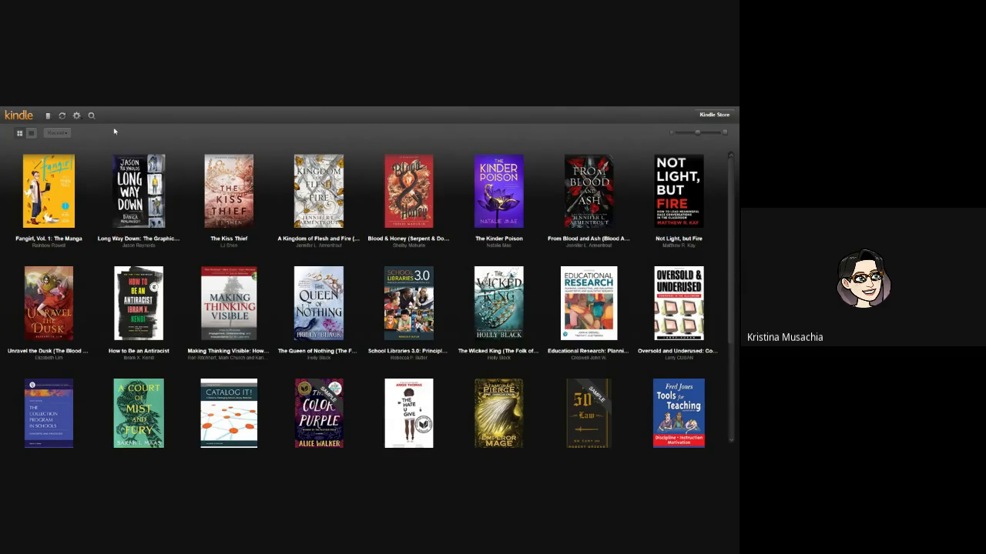
pyautogui.moveTo(125, 107)
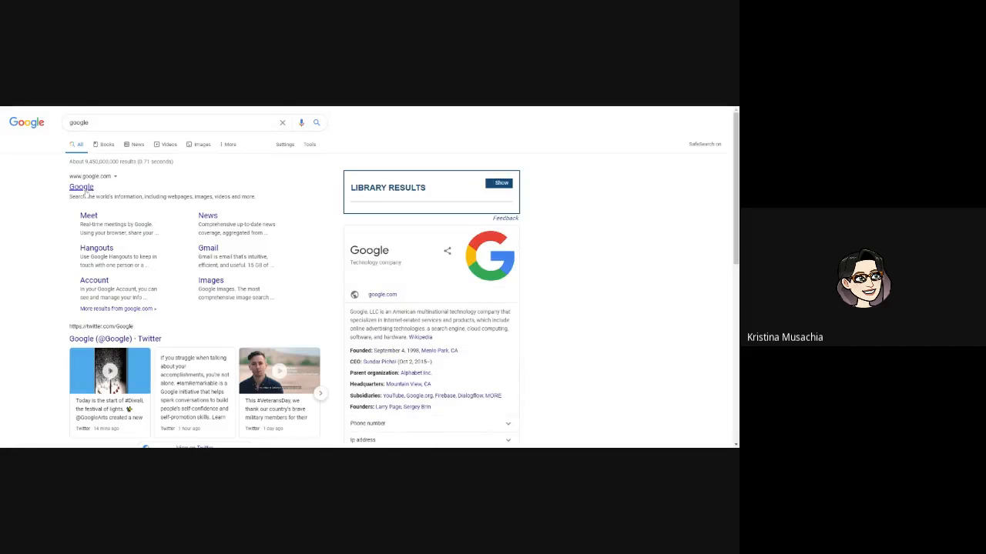
# Step: Search Google for 'kindle cloud reader'
pyautogui.click(500, 183)
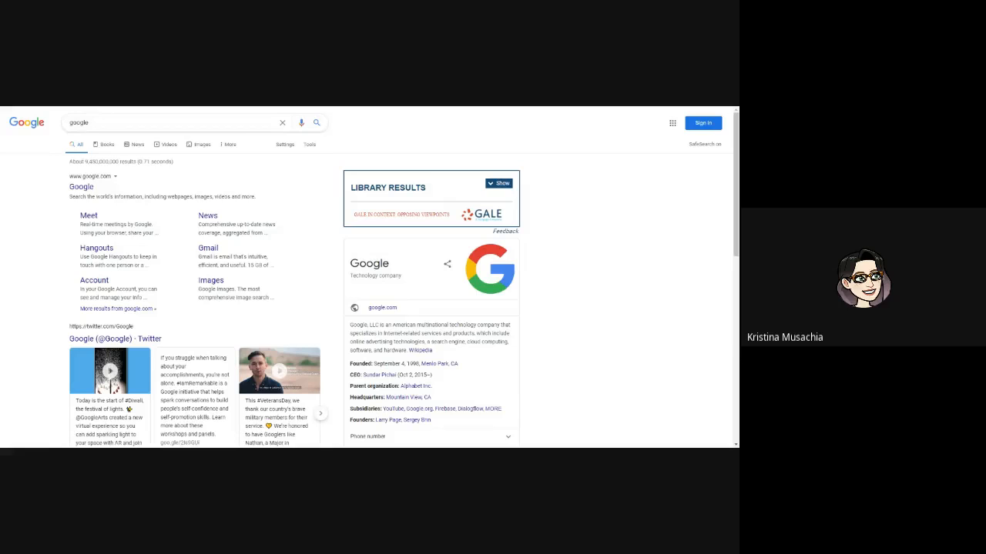
pyautogui.write('kindle c')
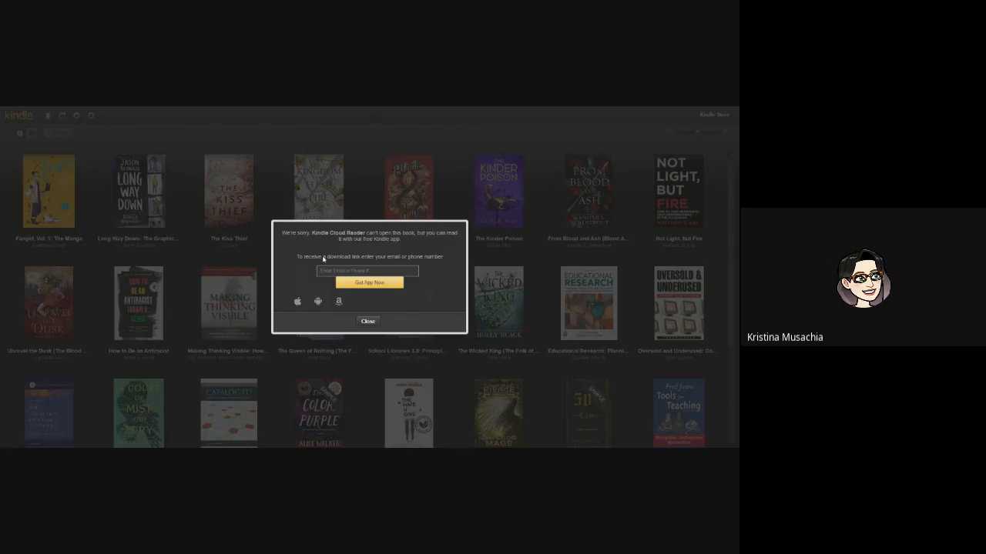
# Step: Close the 'Kindle Cloud Reader can't open this book' notice
pyautogui.click(368, 321)
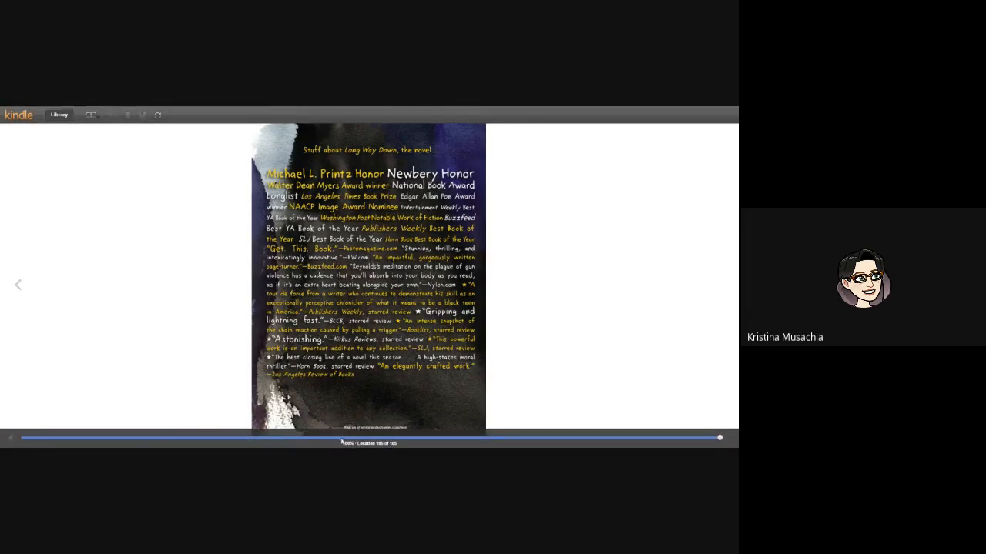
# Step: Jump back to the cover pages and open the Long Way Down graphic novel
pyautogui.moveTo(720, 438); pyautogui.dragTo(29, 439)
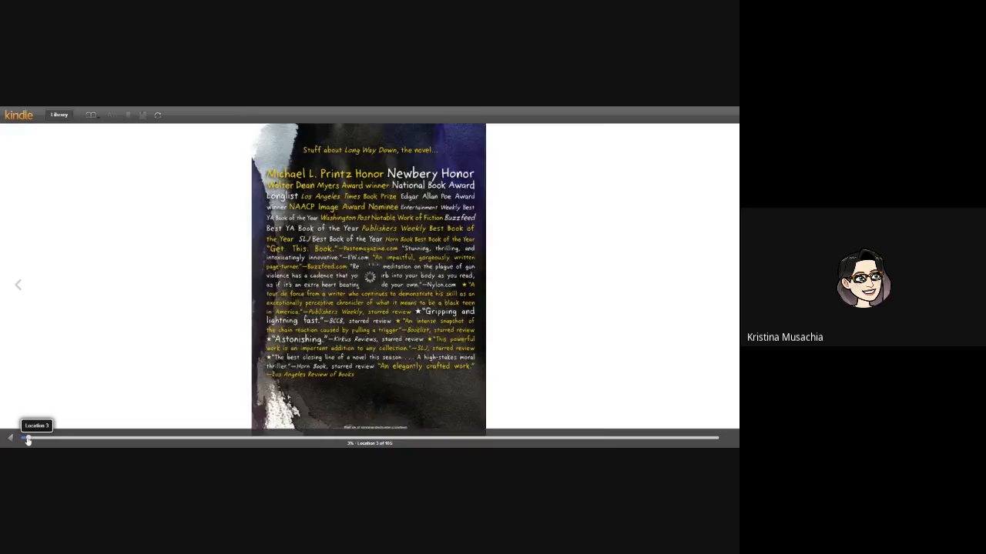
pyautogui.click(18, 284)
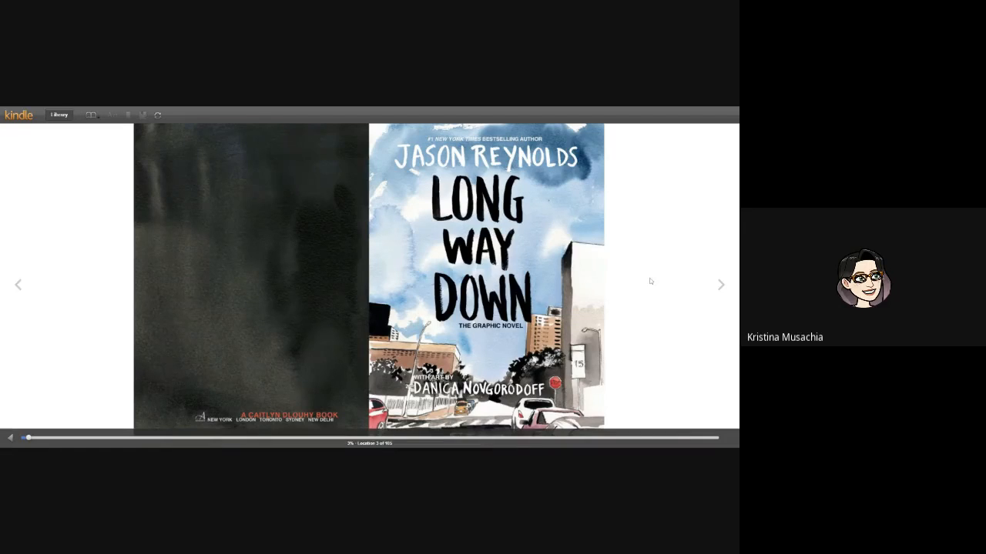
pyautogui.moveTo(408, 218)
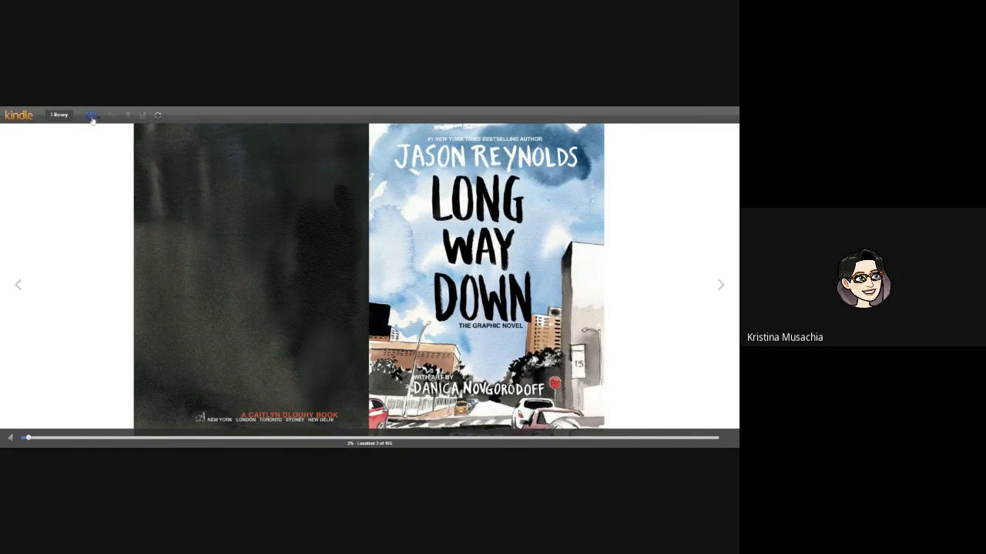
pyautogui.click(91, 114)
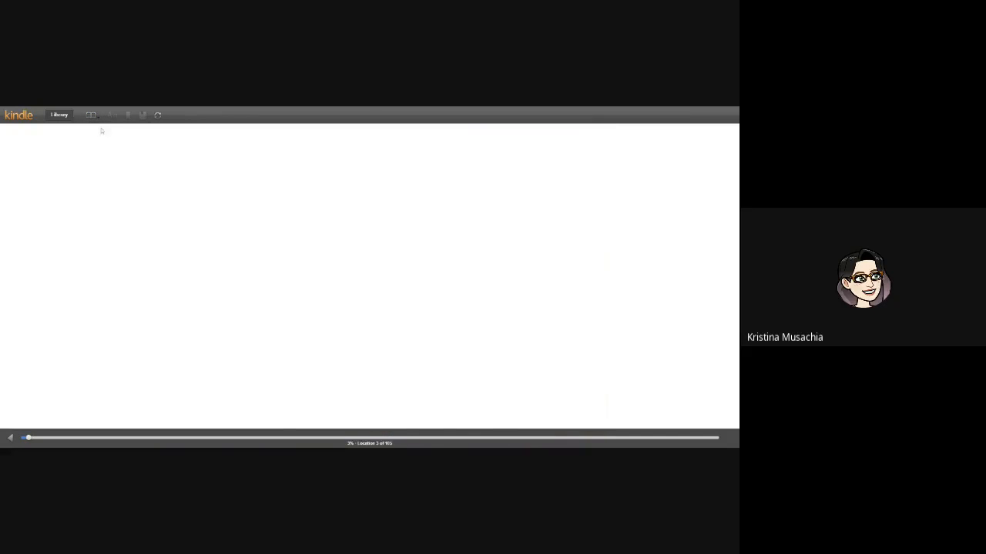
pyautogui.click(91, 115)
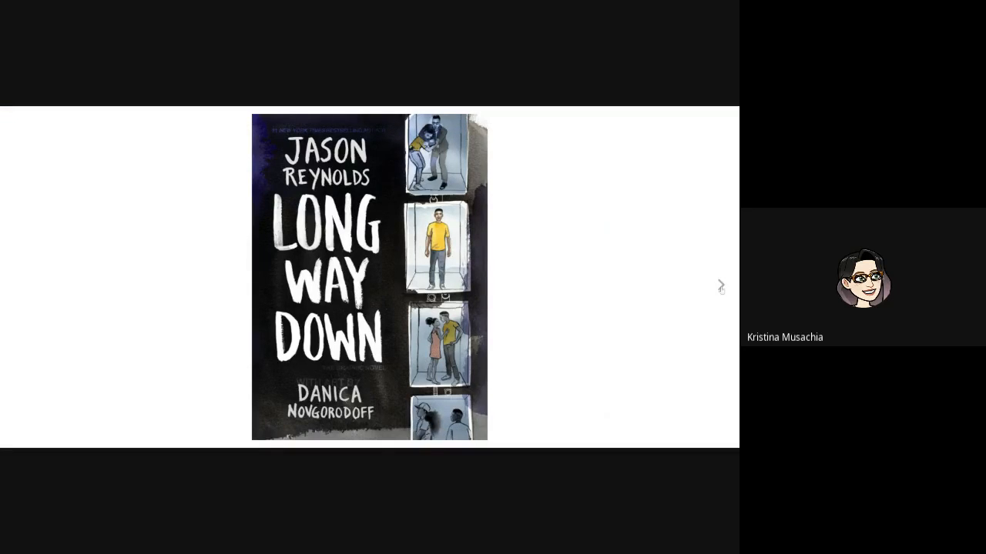
# Step: Turn three pages forward to reach the first illustrated story spread
pyautogui.click(720, 286)
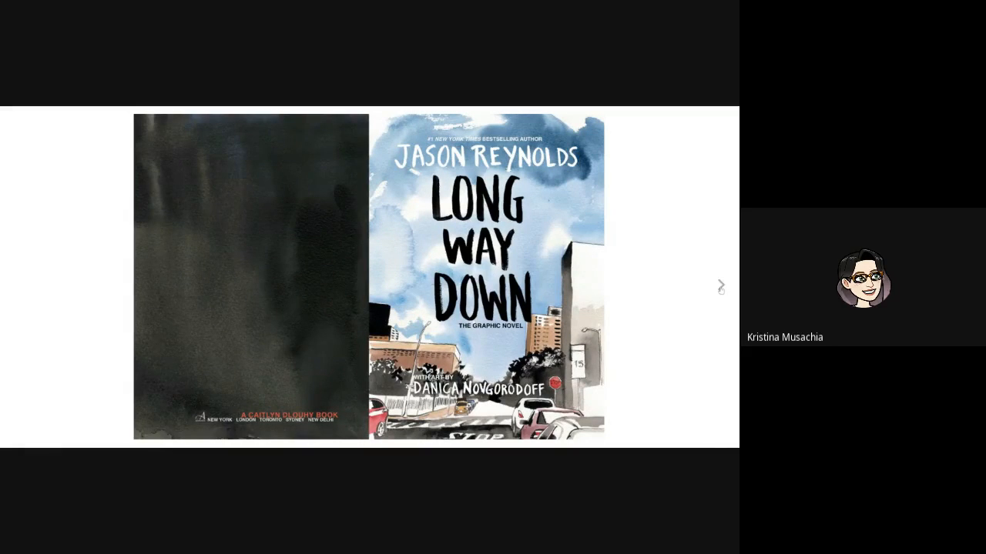
pyautogui.click(720, 287)
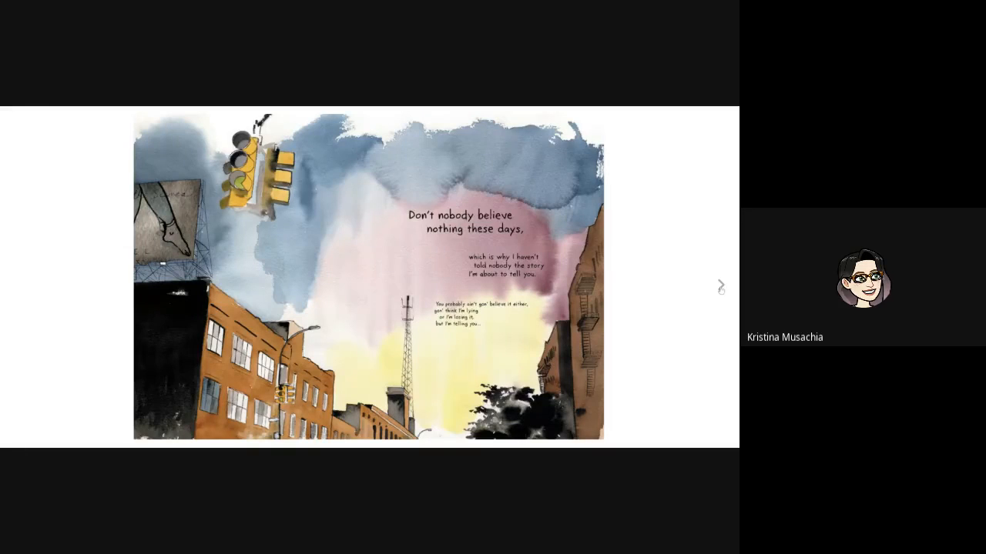
pyautogui.click(720, 287)
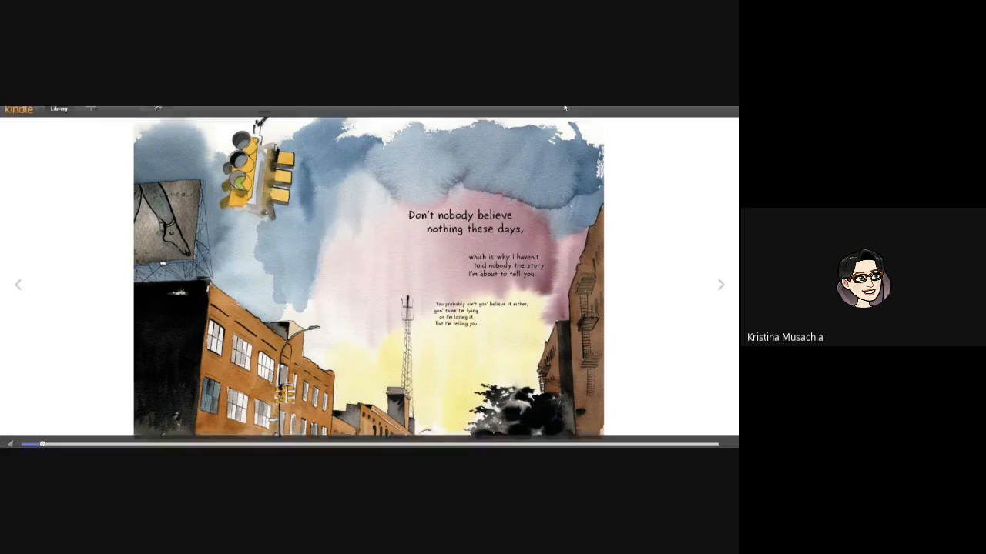
pyautogui.click(59, 107)
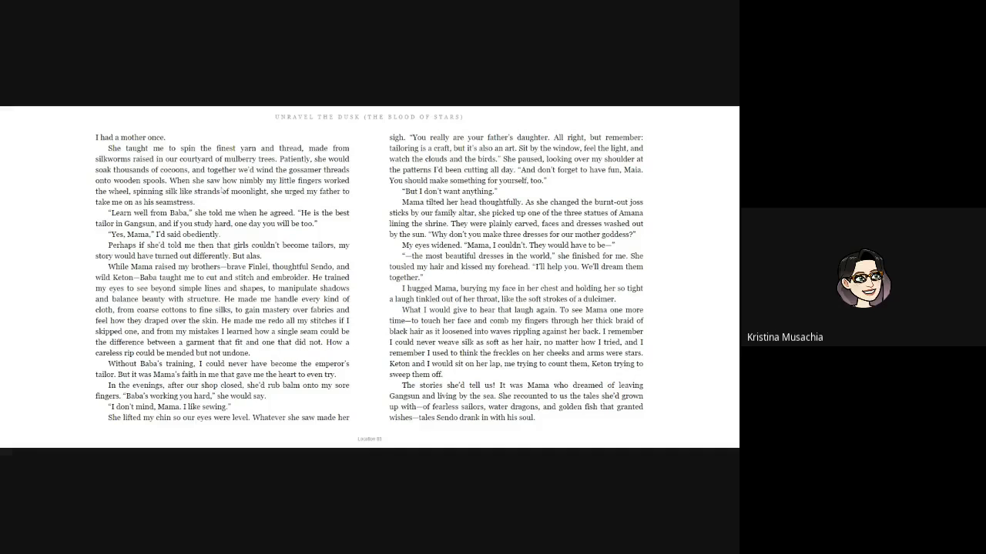
# Step: Open Unravel the Dusk from the library
pyautogui.doubleClick(127, 137)
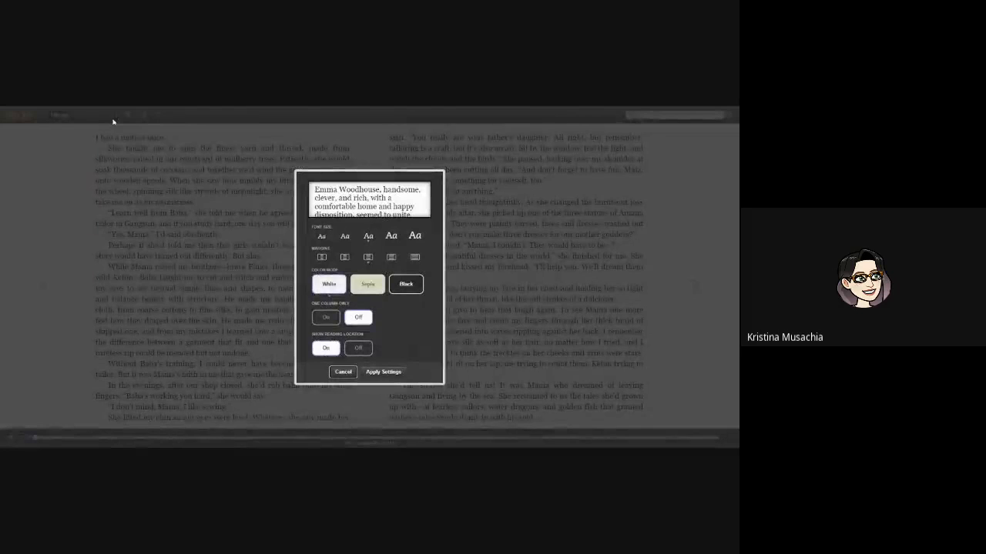
# Step: Try larger and smaller text sizes, preview Sepia, then apply Black color mode
pyautogui.click(391, 236)
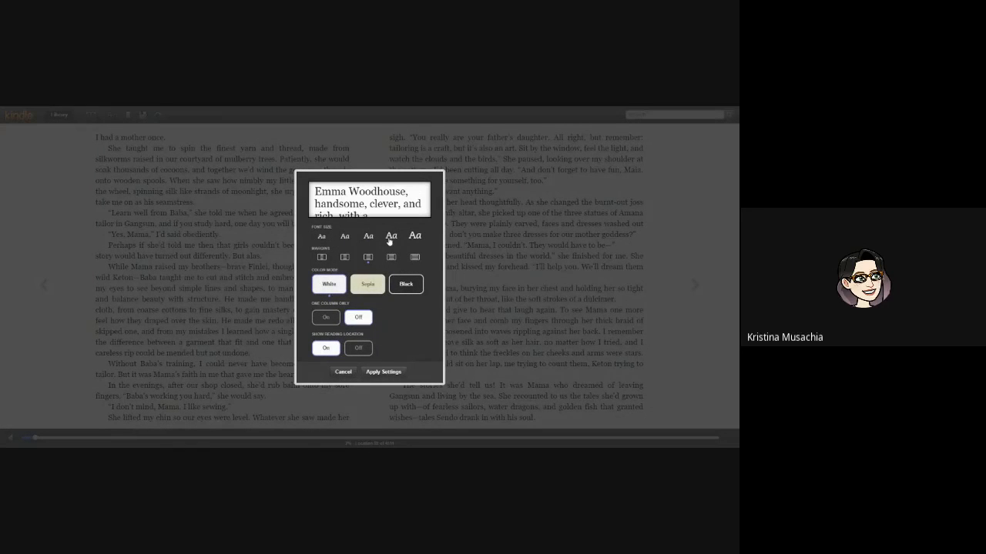
pyautogui.click(344, 236)
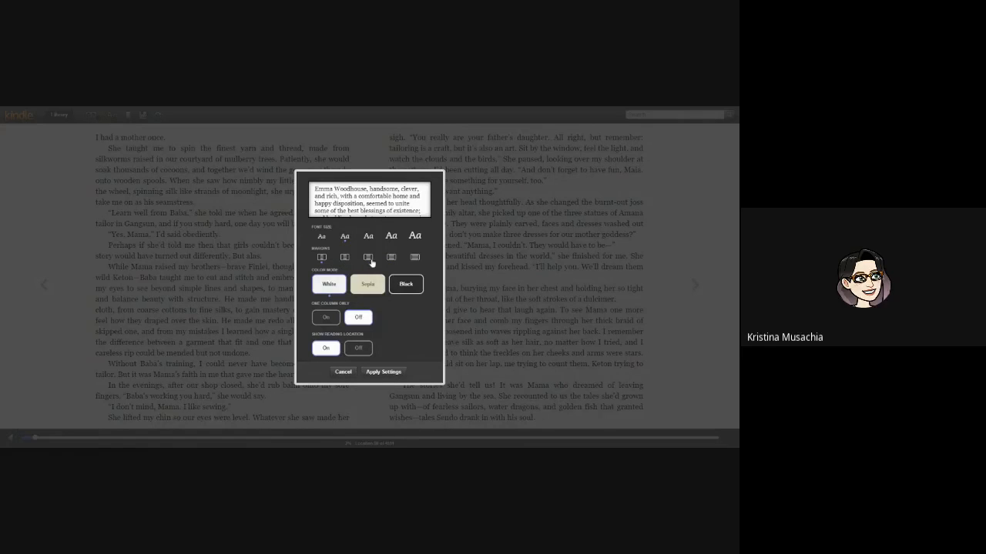
pyautogui.click(367, 283)
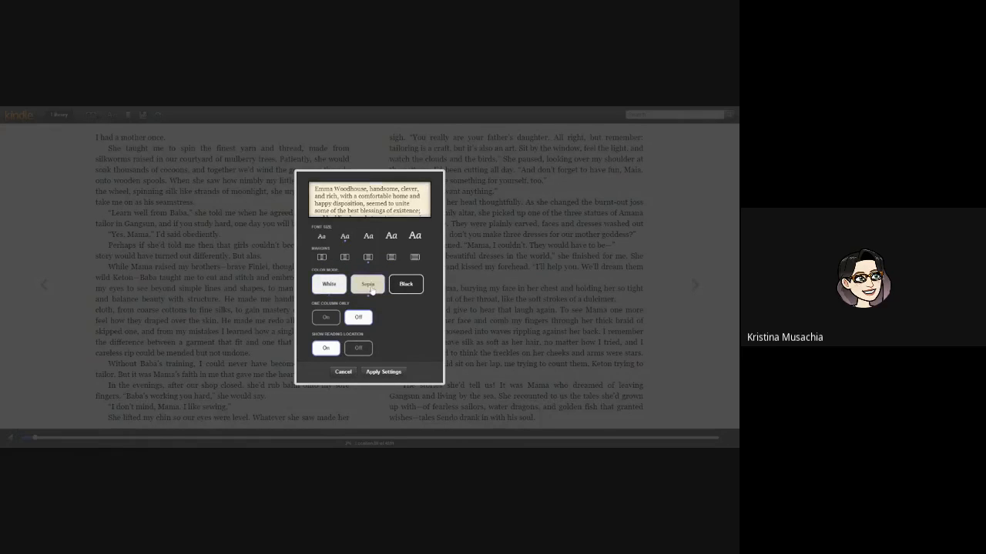
pyautogui.click(406, 284)
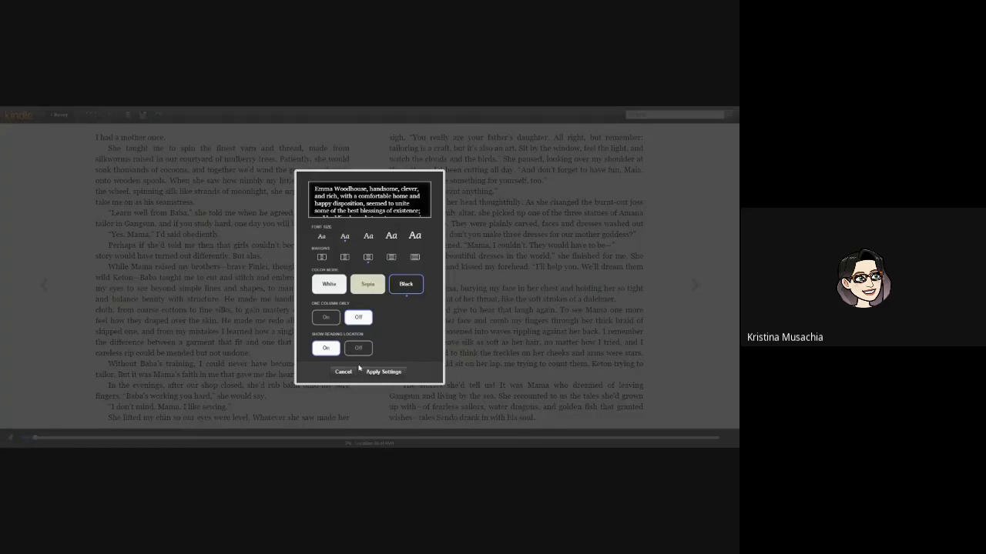
pyautogui.moveTo(381, 333)
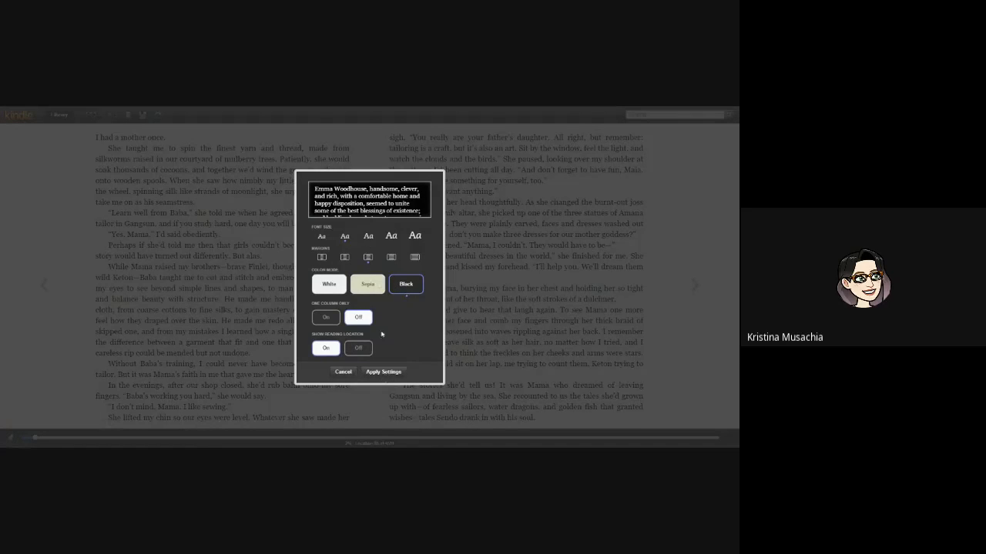
pyautogui.click(382, 372)
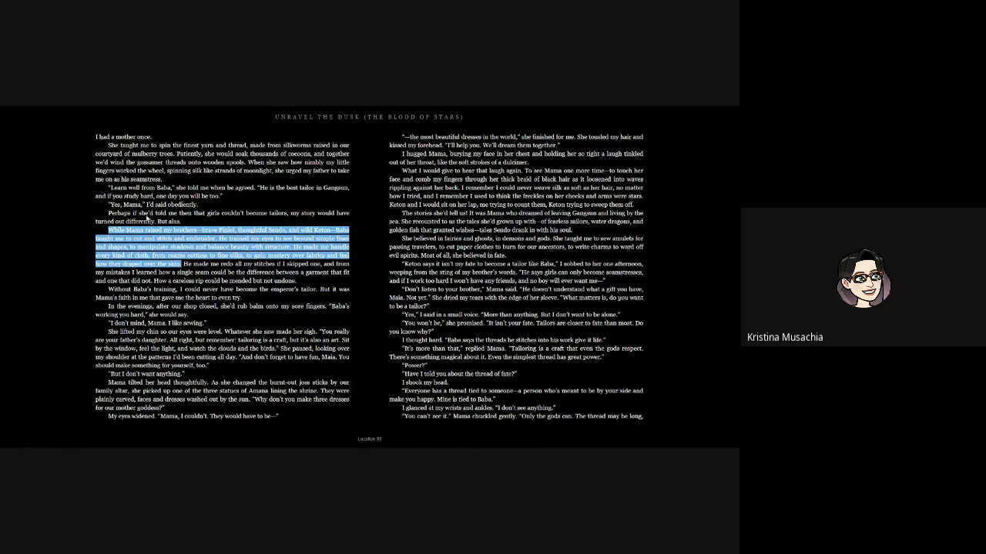
pyautogui.moveTo(142, 121)
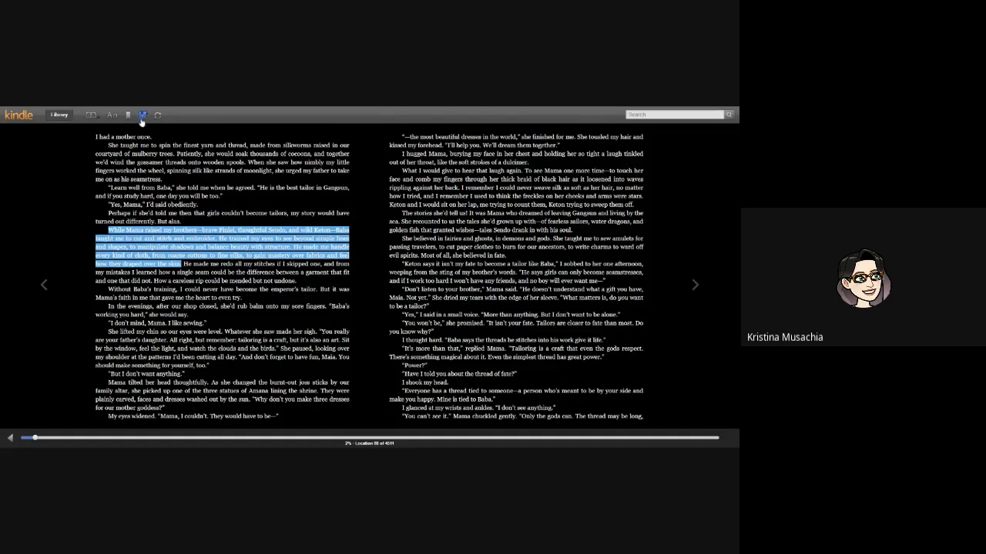
# Step: Delete the Location 94 Mama paragraph highlight from Notes & Marks
pyautogui.click(140, 115)
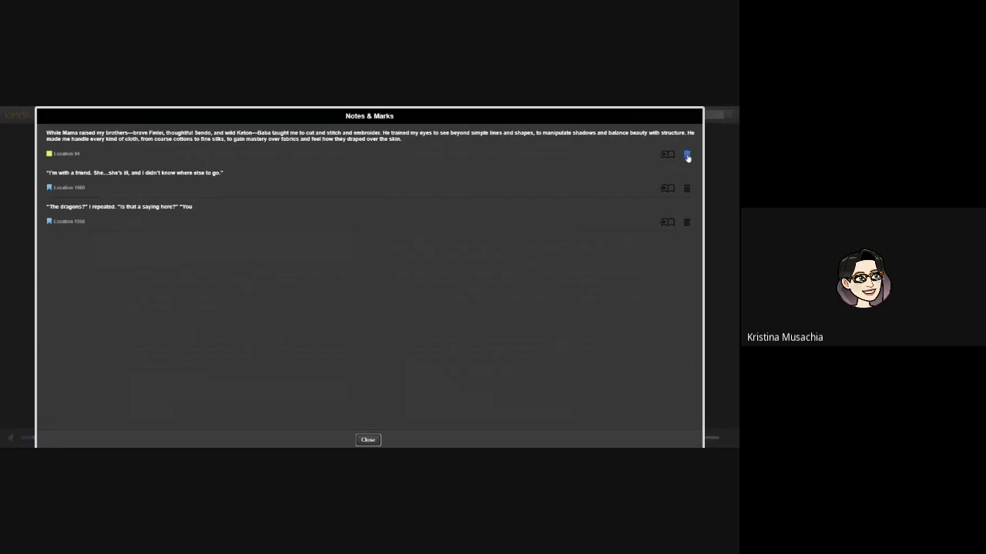
pyautogui.click(686, 156)
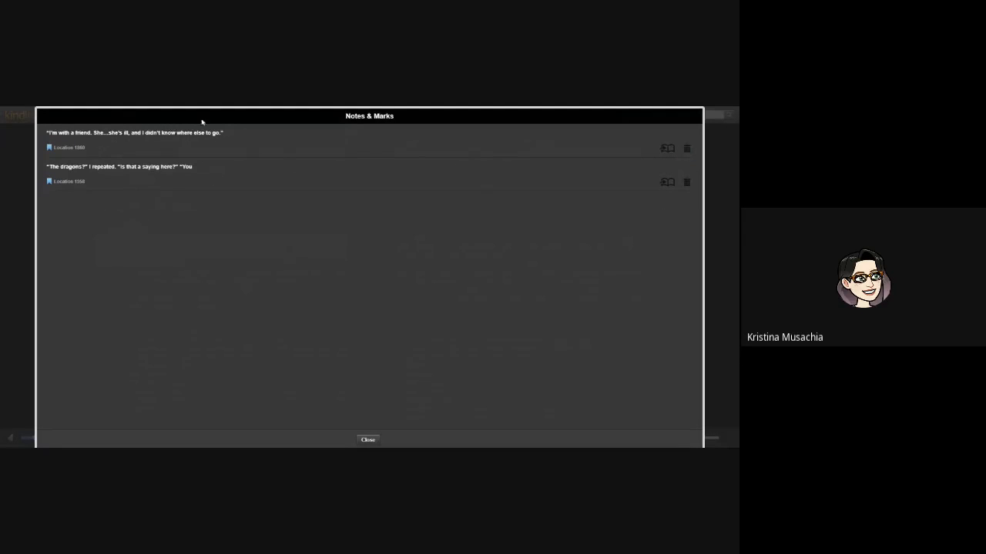
pyautogui.moveTo(113, 142)
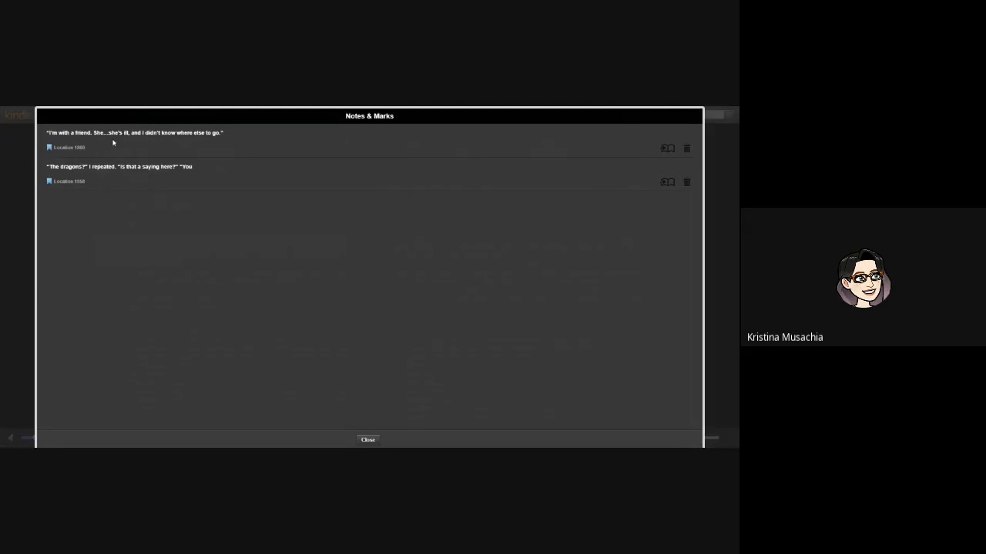